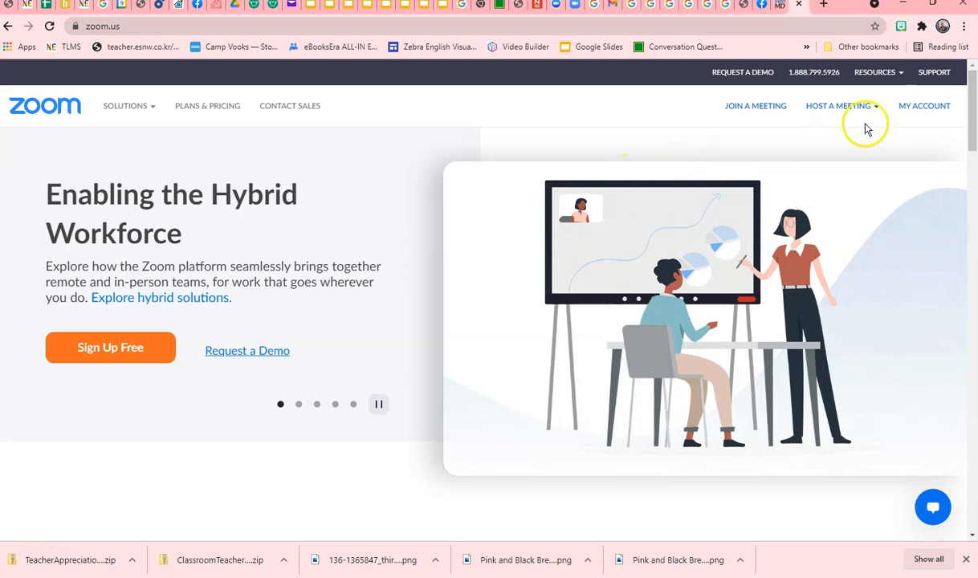
- Open My Account and go to the Meetings page listing upcoming meetings
click(924, 105)
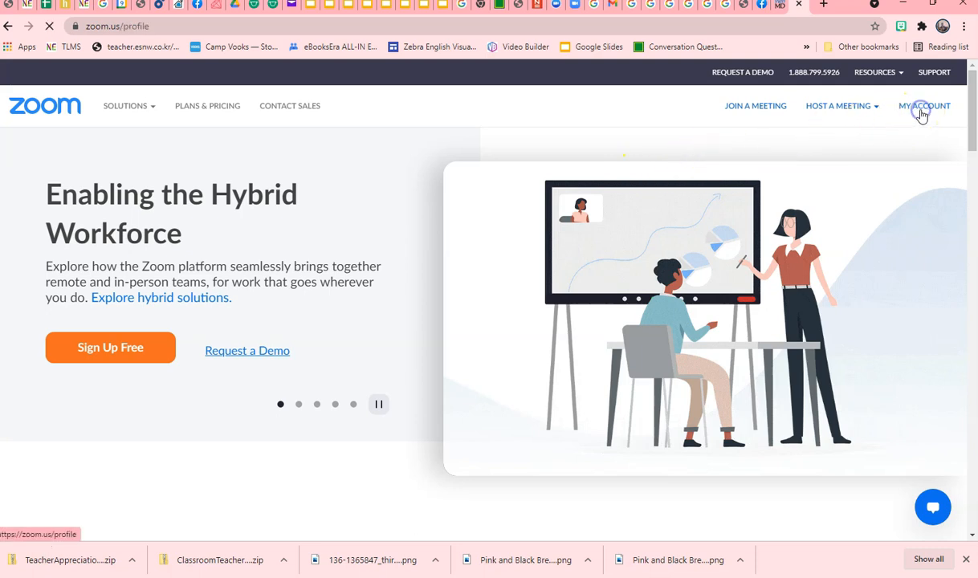
click(924, 105)
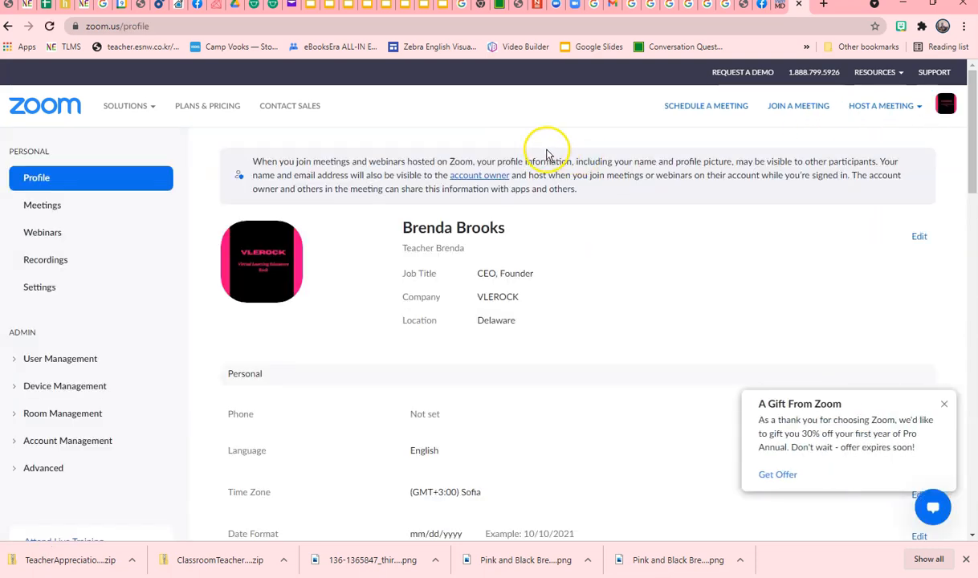
click(42, 206)
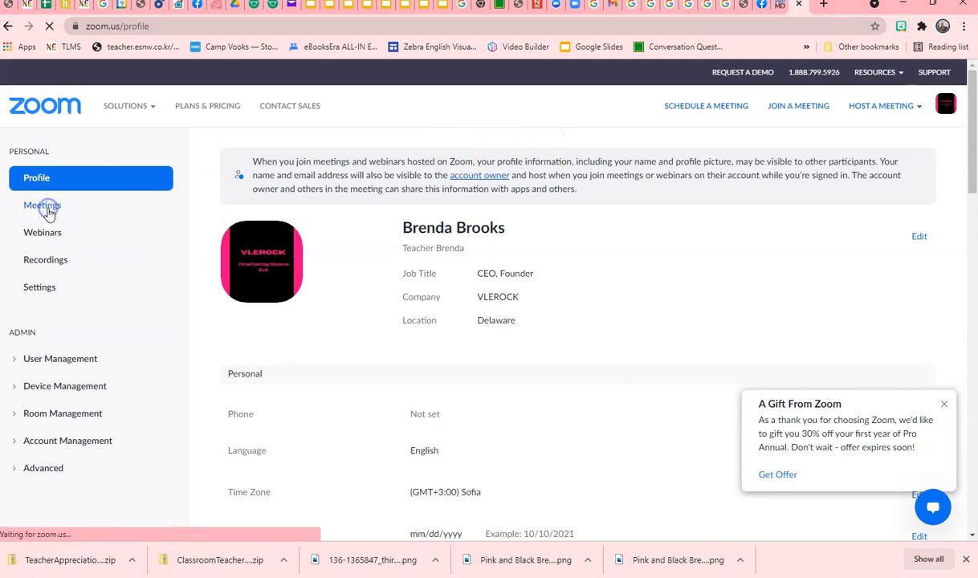
click(41, 205)
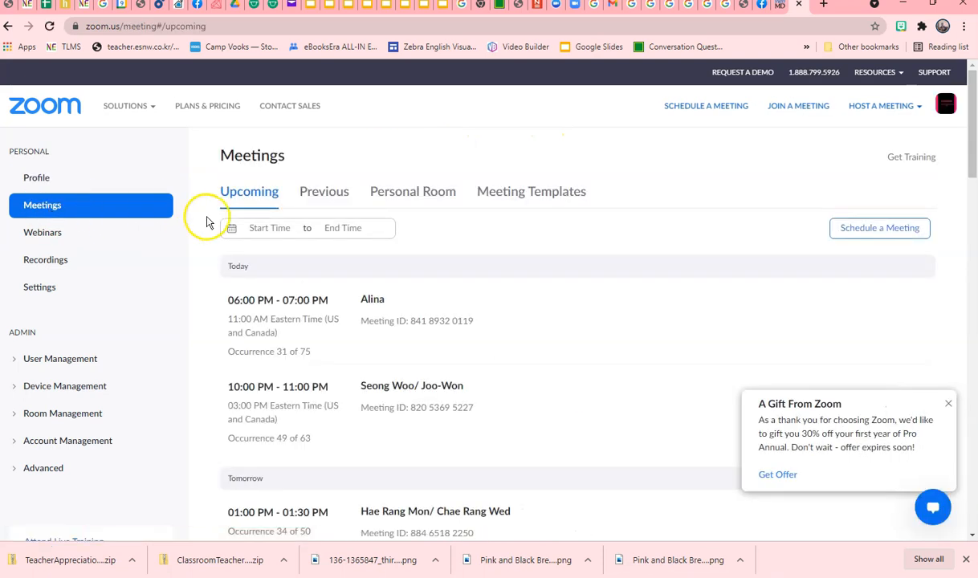
mouse_move(880, 228)
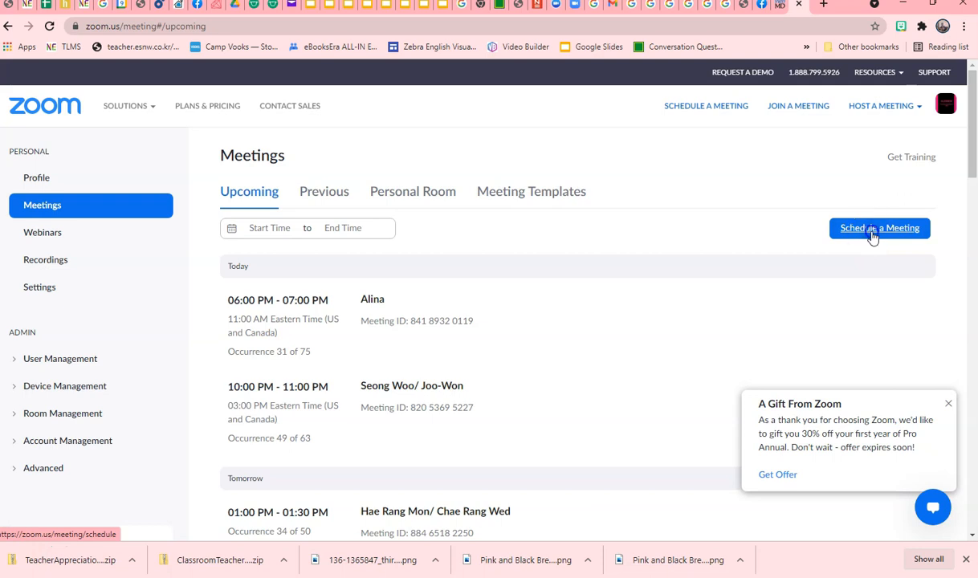
- Schedule a new meeting with topic 'Sue (Elsa)' and description 'Private Lessons'
click(879, 228)
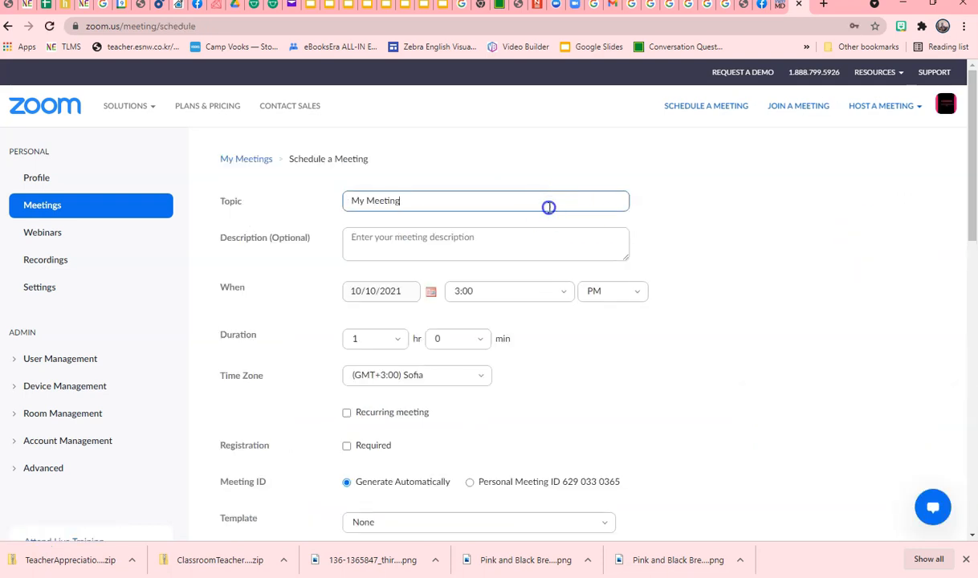
text(su)
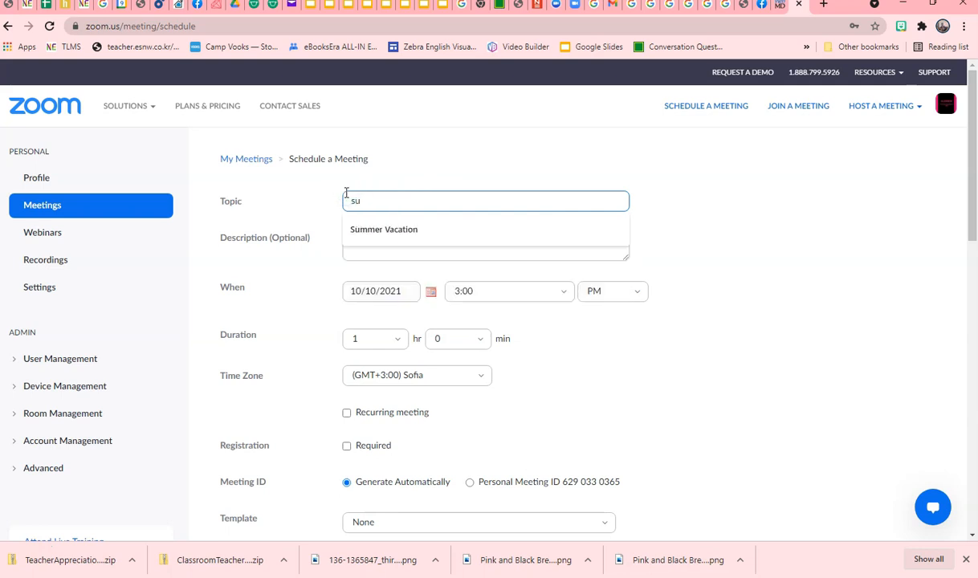
text(Sud)
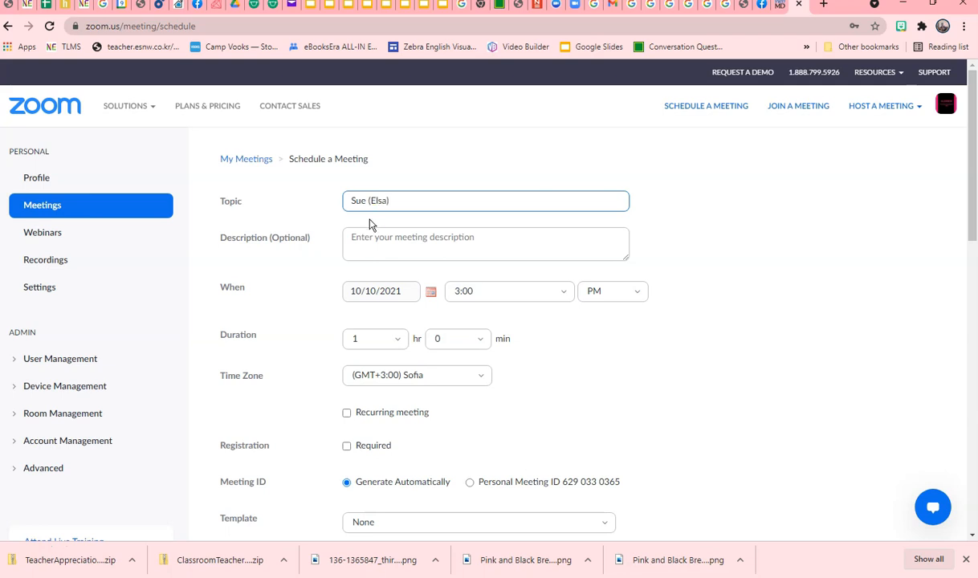
text(Private Lessons)
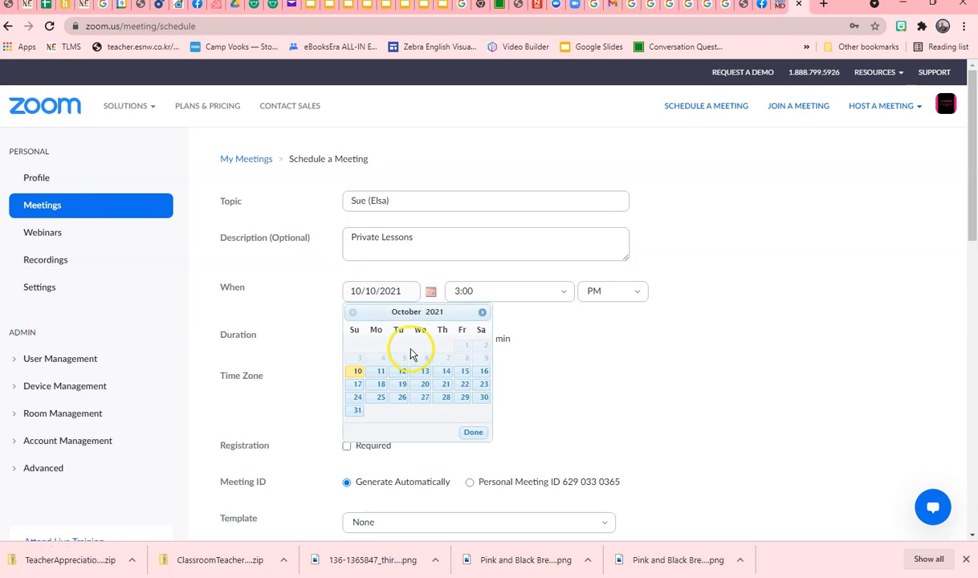
- Set the meeting for October 11, 2021 at 2:00 PM, lasting 0 hr 30 min
click(380, 371)
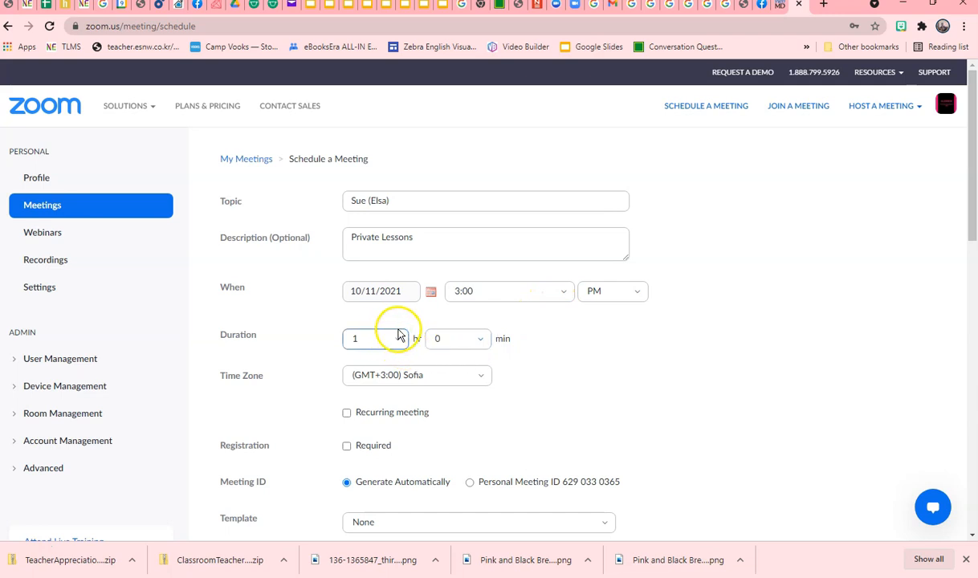
click(457, 338)
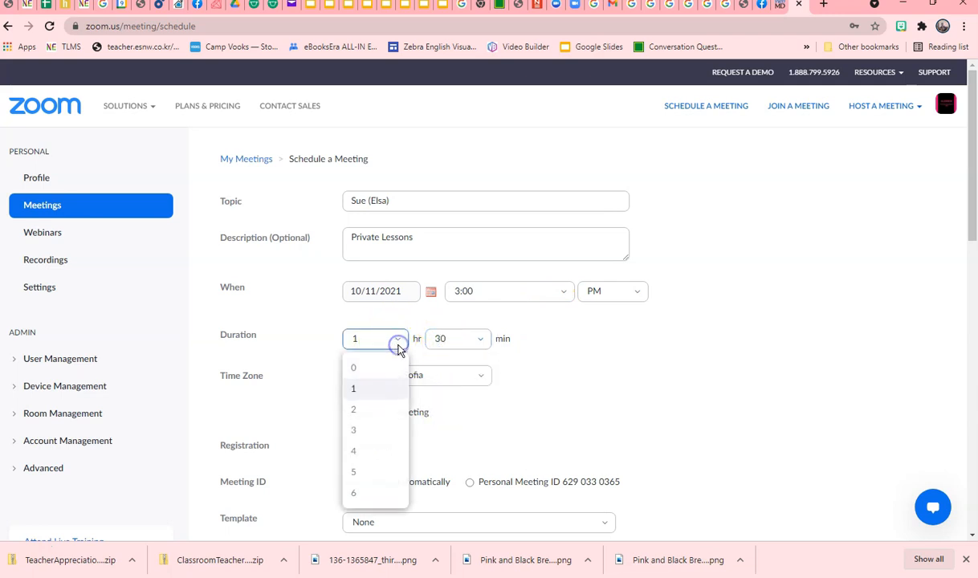
click(353, 367)
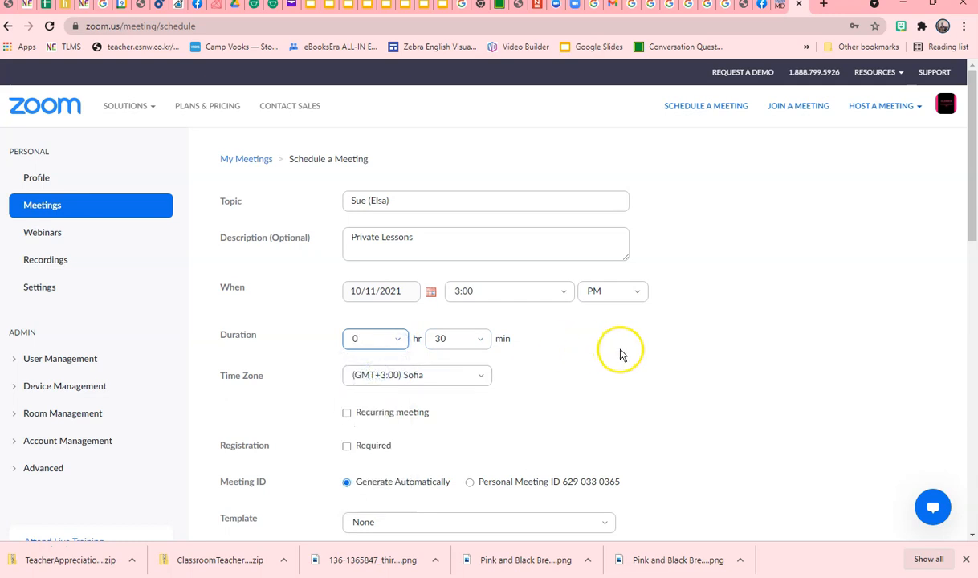
click(508, 291)
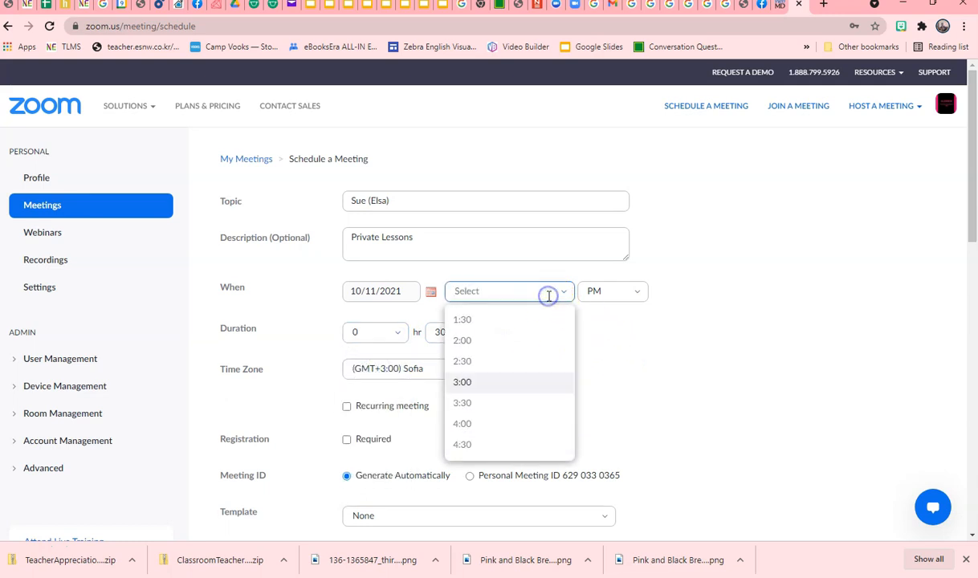
text(2)
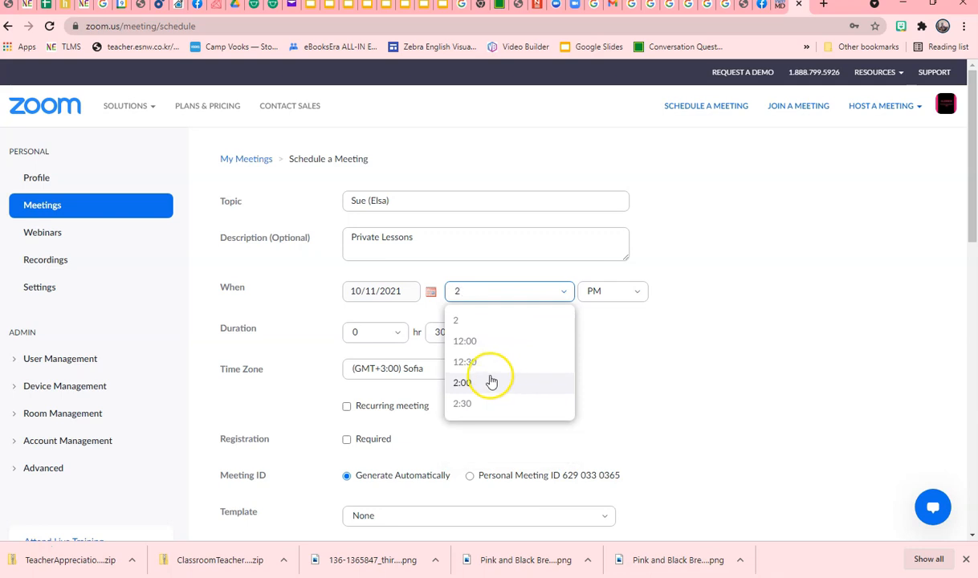
click(462, 382)
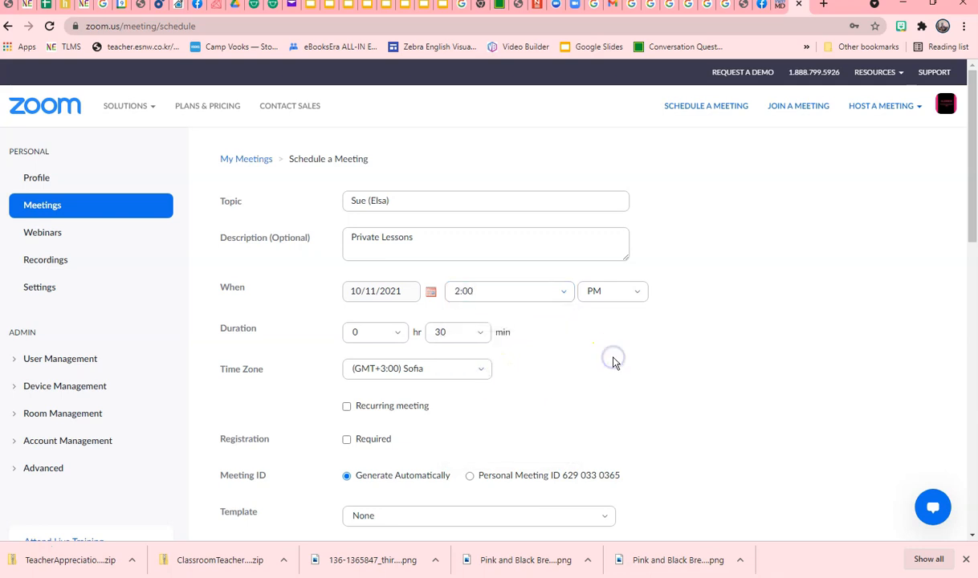
scroll(down, 3)
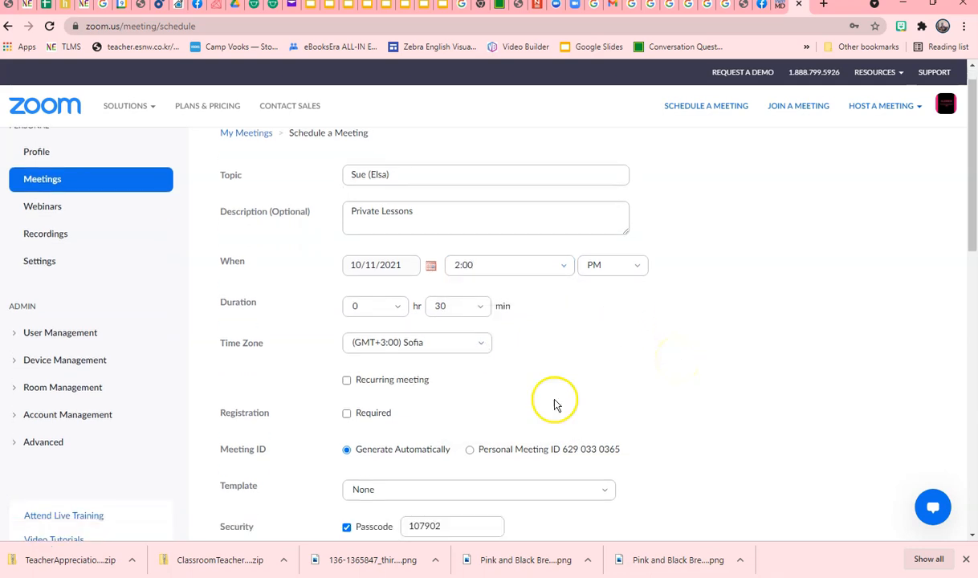
- Make the meeting recur weekly on Mondays and Fridays, ending 06/30/2022
click(347, 380)
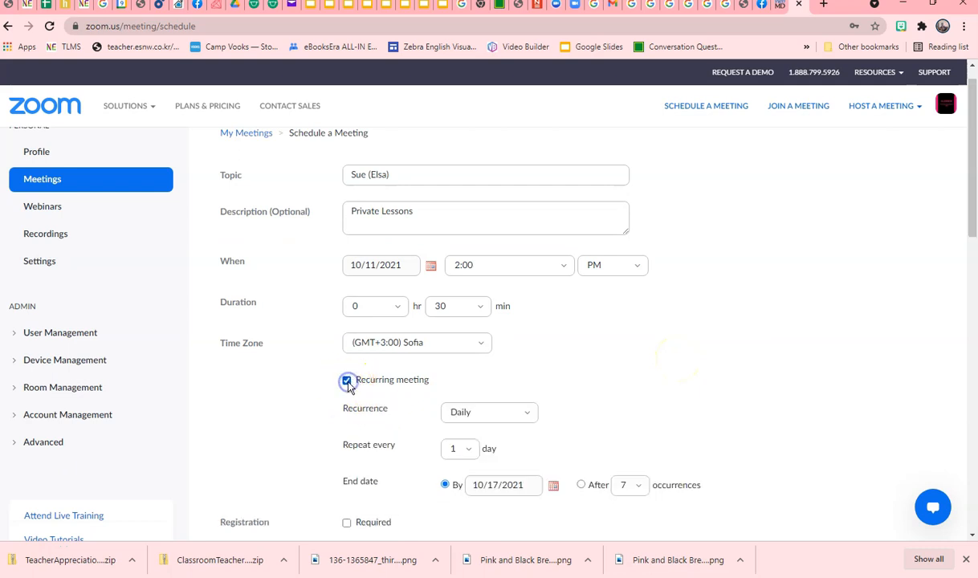
click(488, 412)
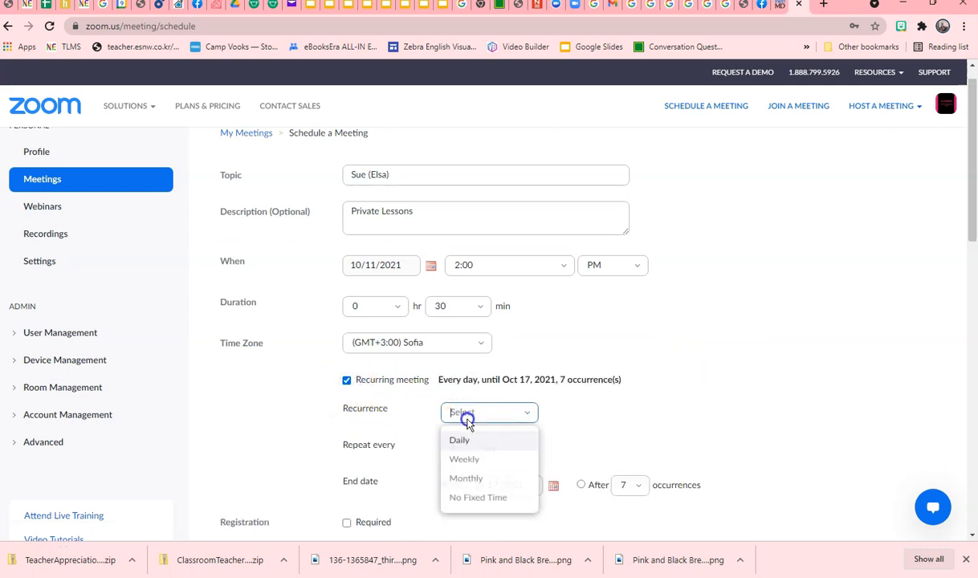
click(464, 459)
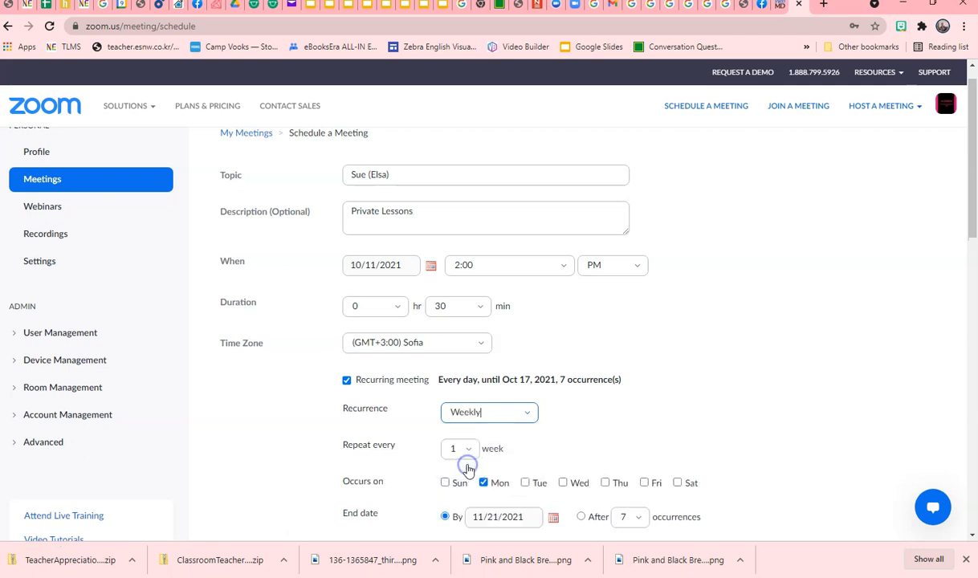
click(644, 482)
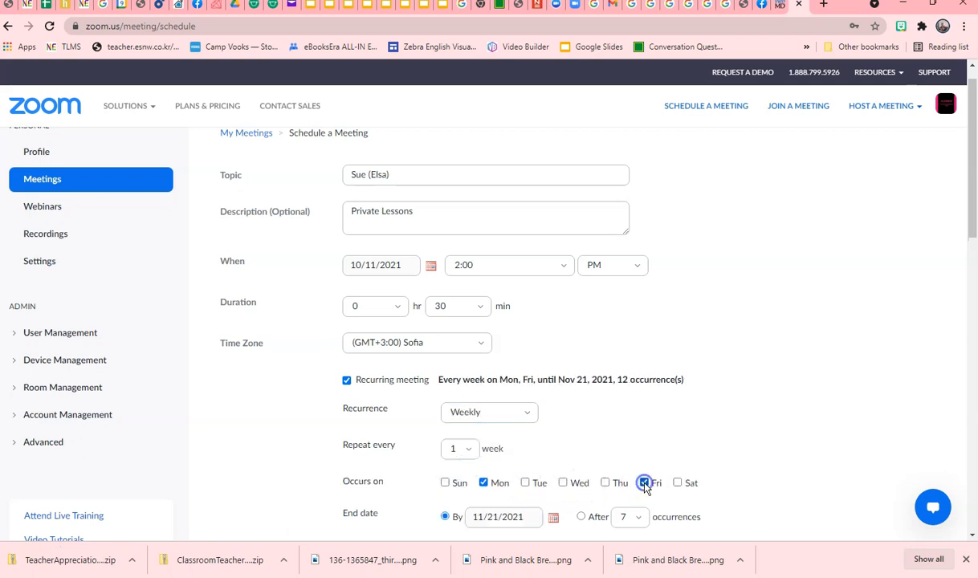
click(644, 483)
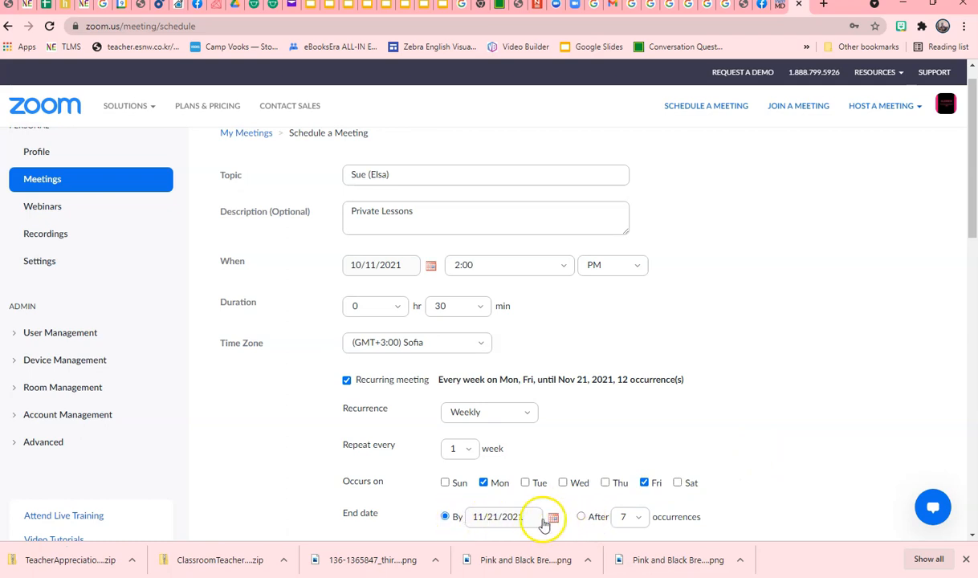
click(553, 516)
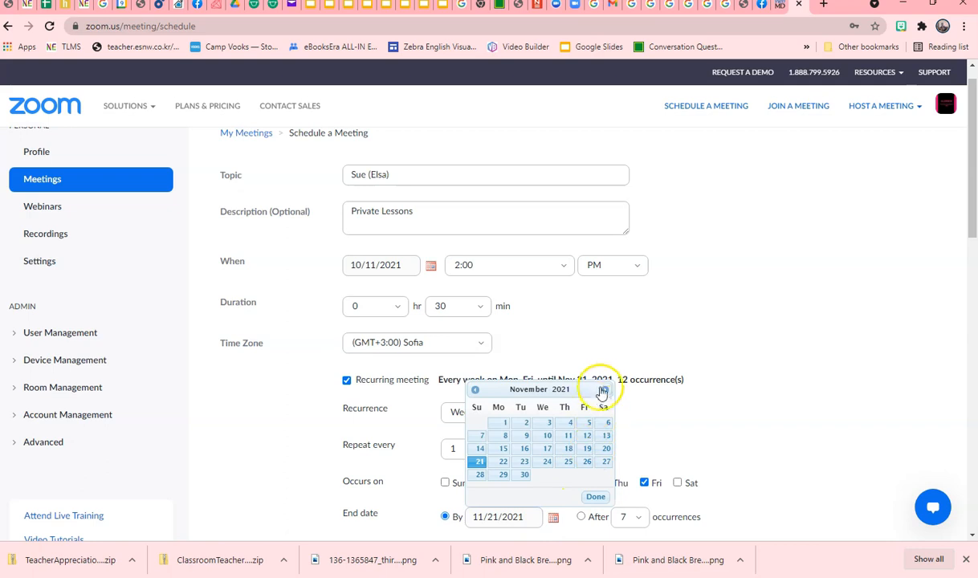
click(604, 390)
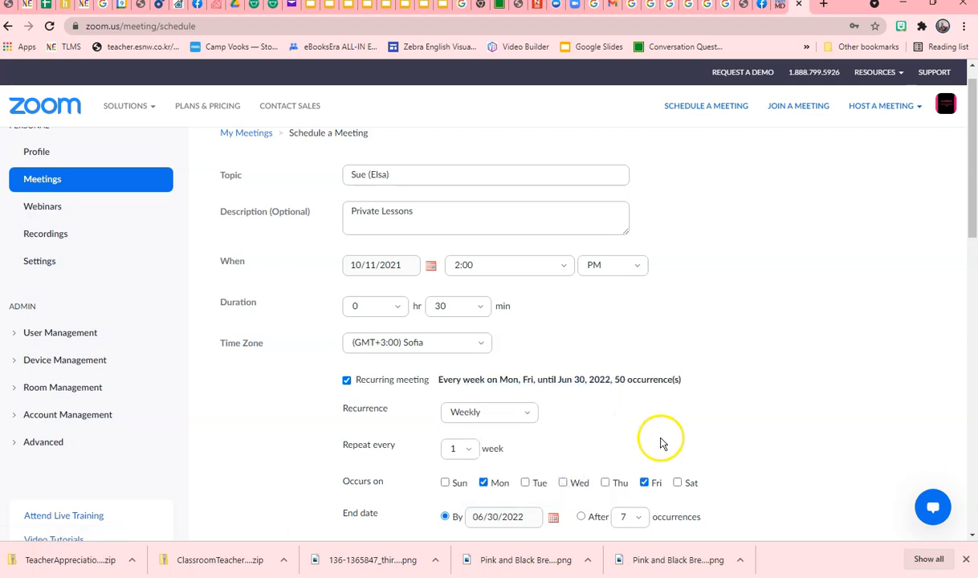
- Scroll down the meeting form and turn off the Waiting Room option
scroll(down, 3)
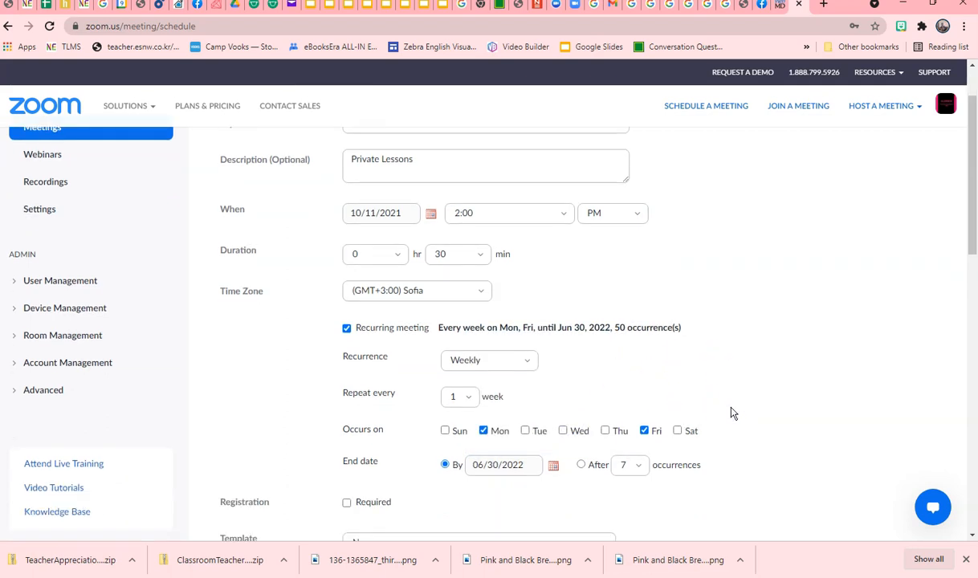
scroll(down, 3)
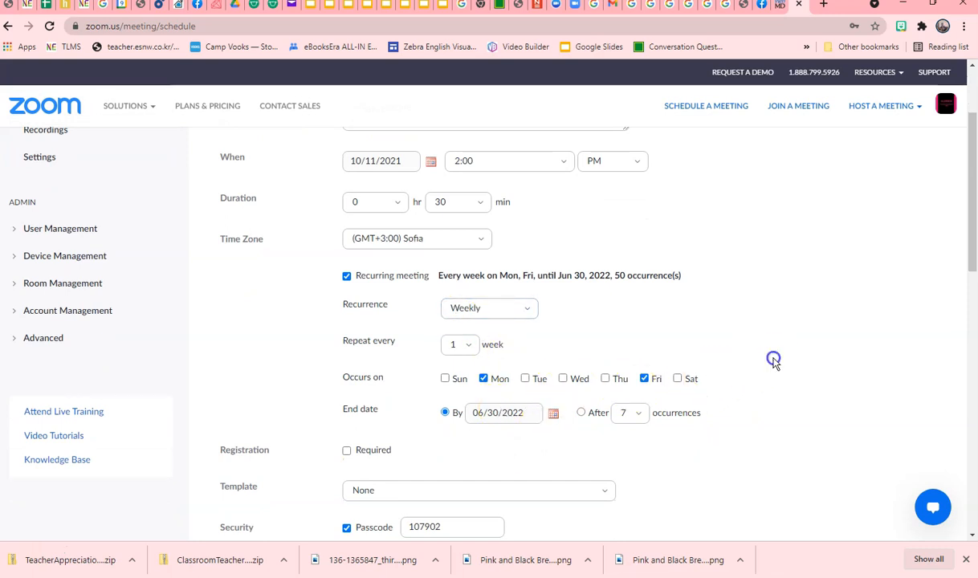
scroll(down, 3)
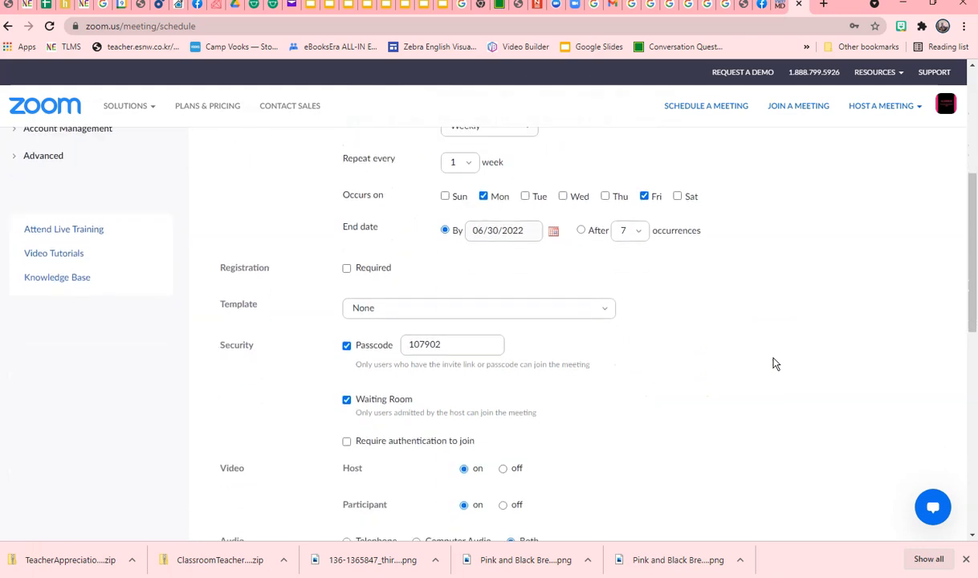
scroll(down, 3)
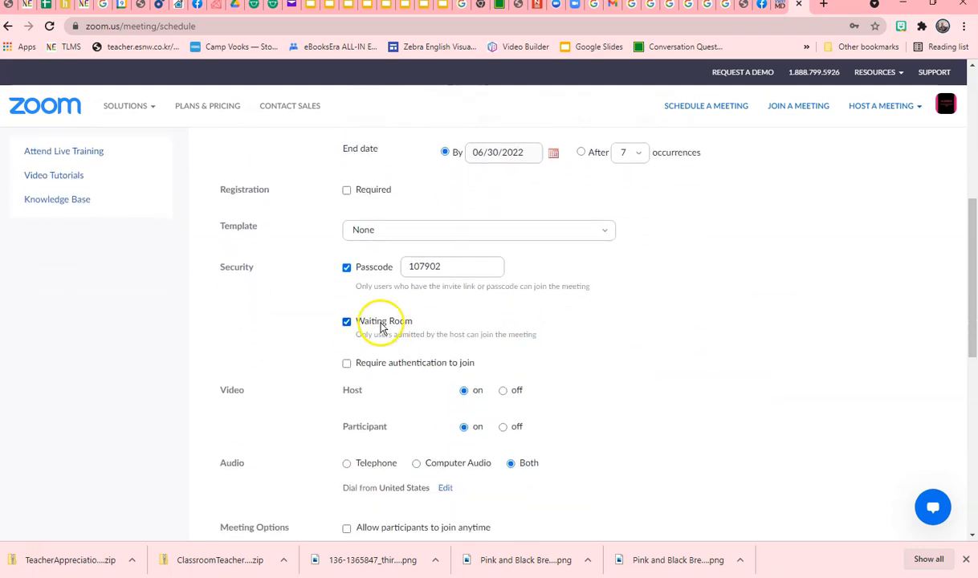
click(346, 321)
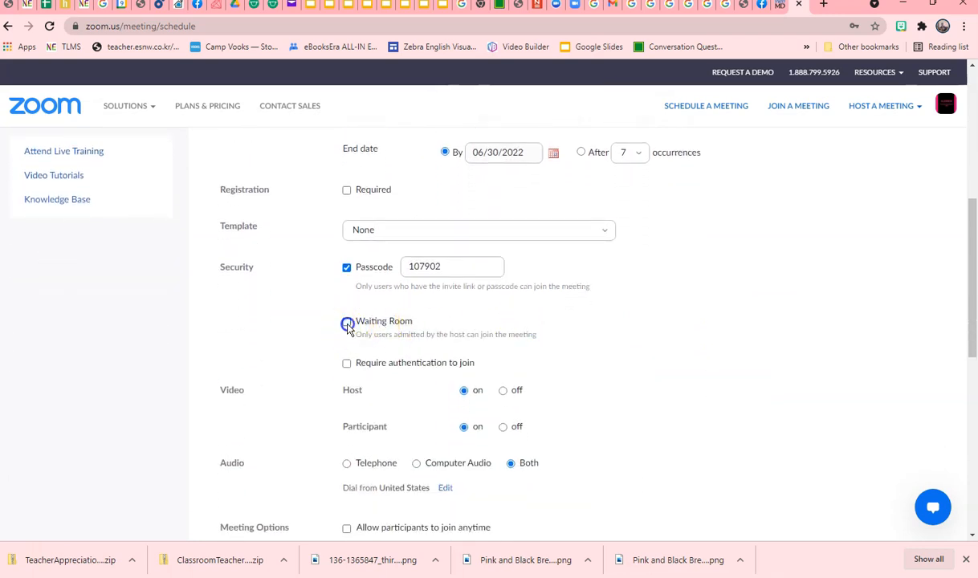
click(347, 323)
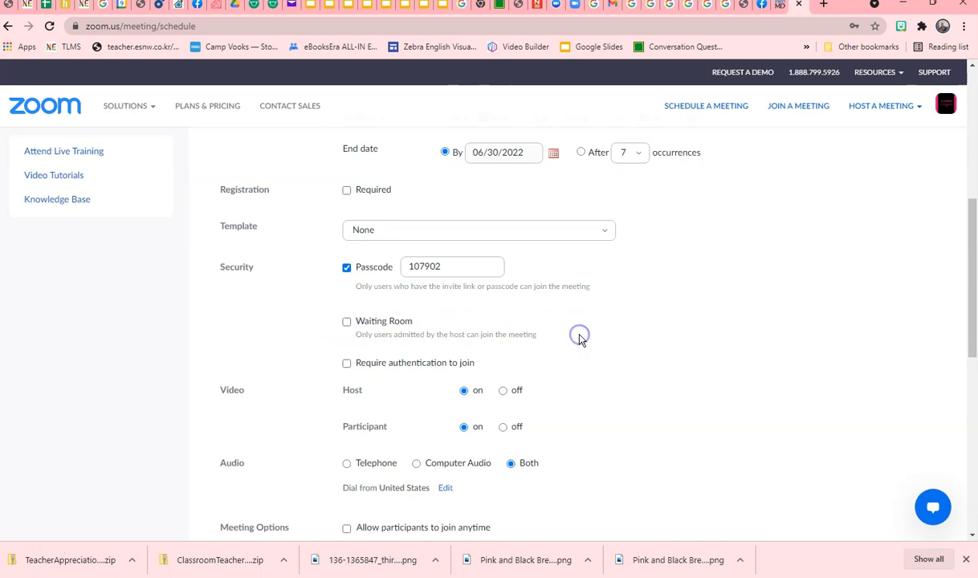
mouse_move(579, 337)
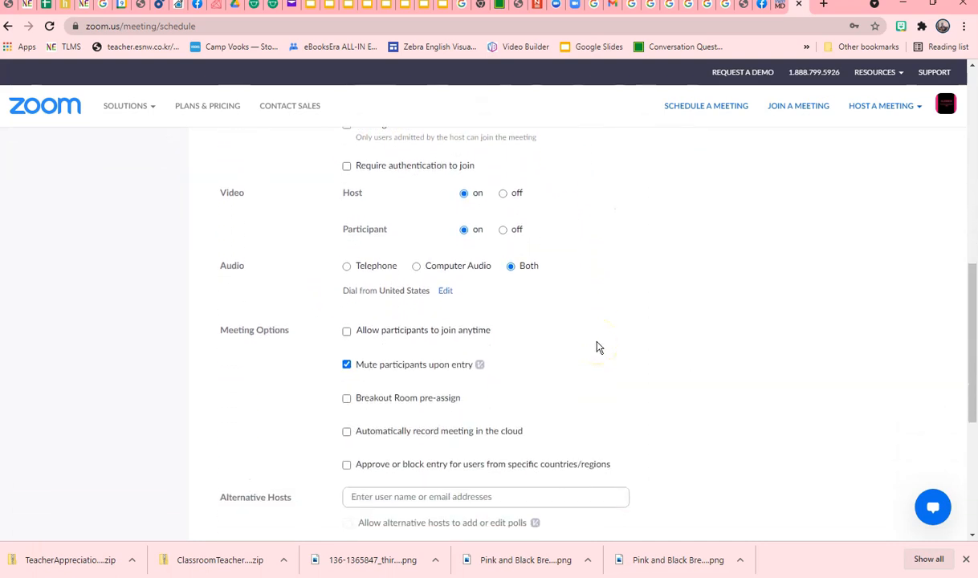
- Turn off muting participants upon entry and save the recurring meeting
scroll(down, 3)
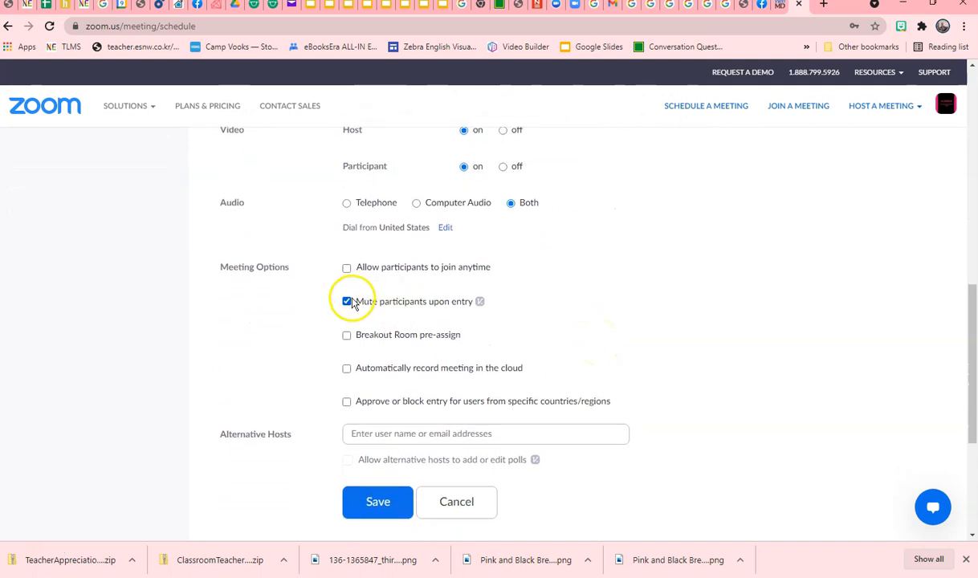
click(346, 301)
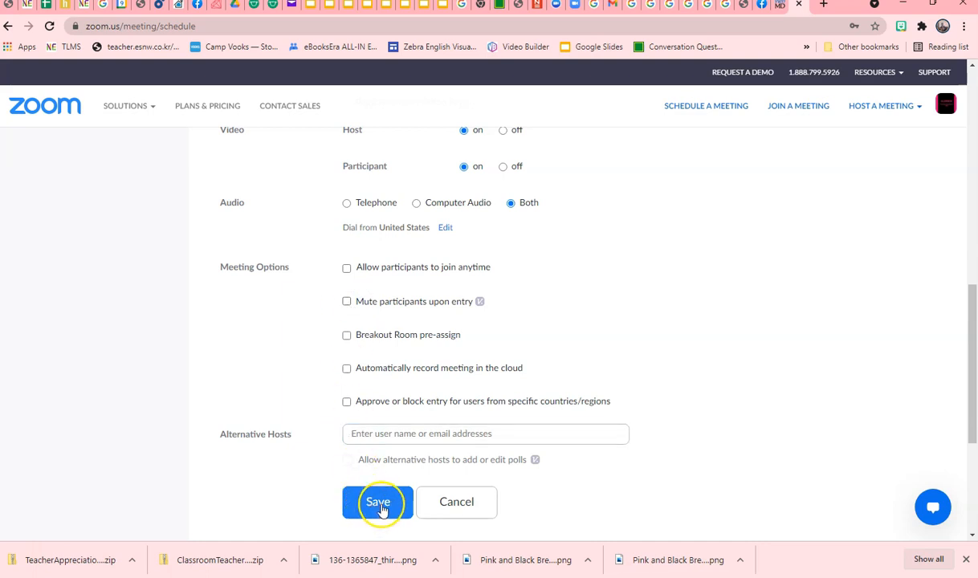
click(377, 502)
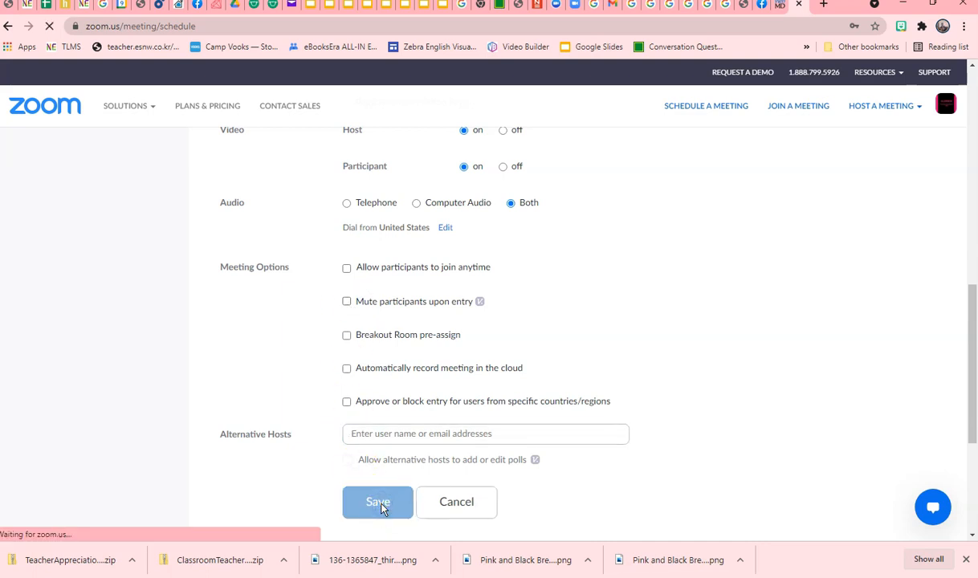
click(377, 502)
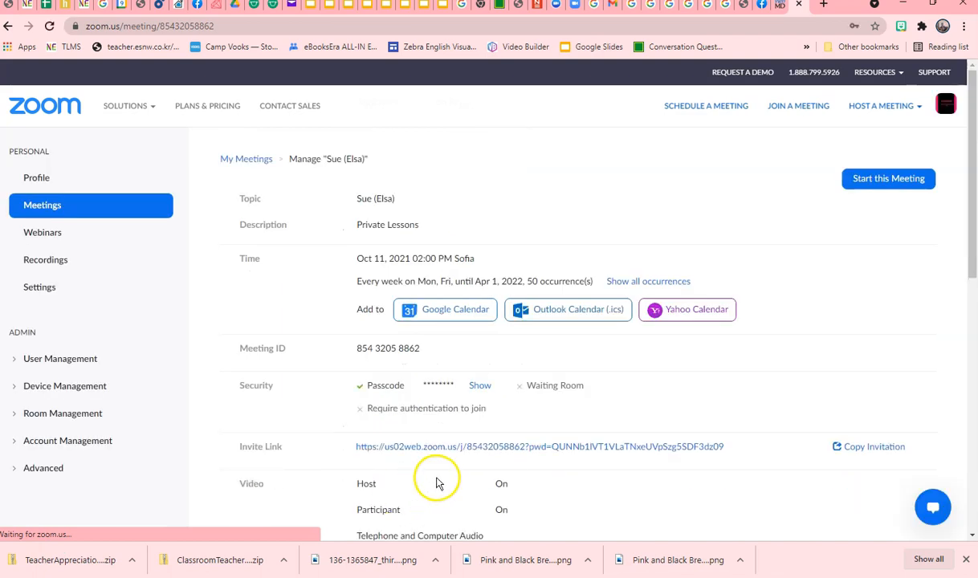
mouse_move(747, 448)
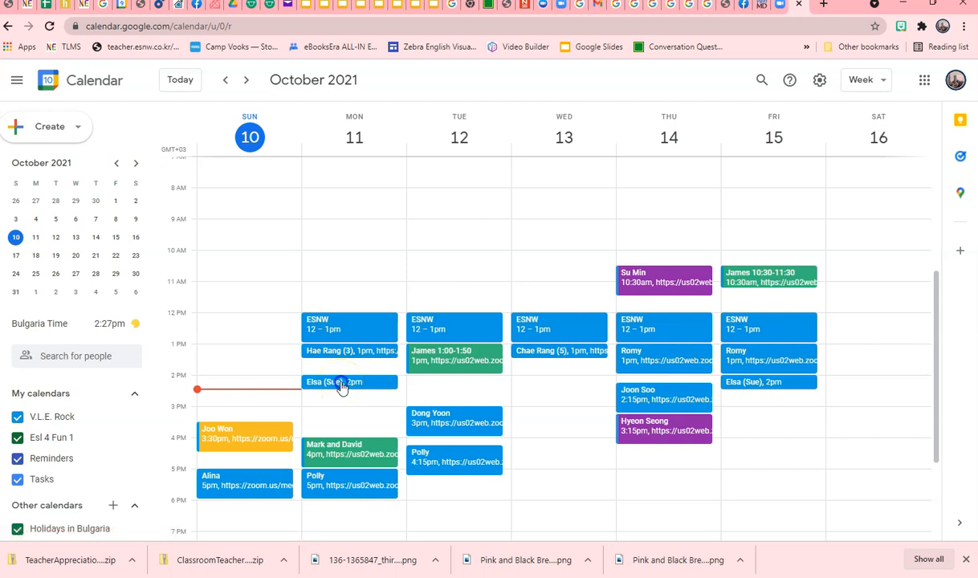
- Paste the Zoom invite link as the Elsa (Sue) event's location, saving this and following events
click(344, 382)
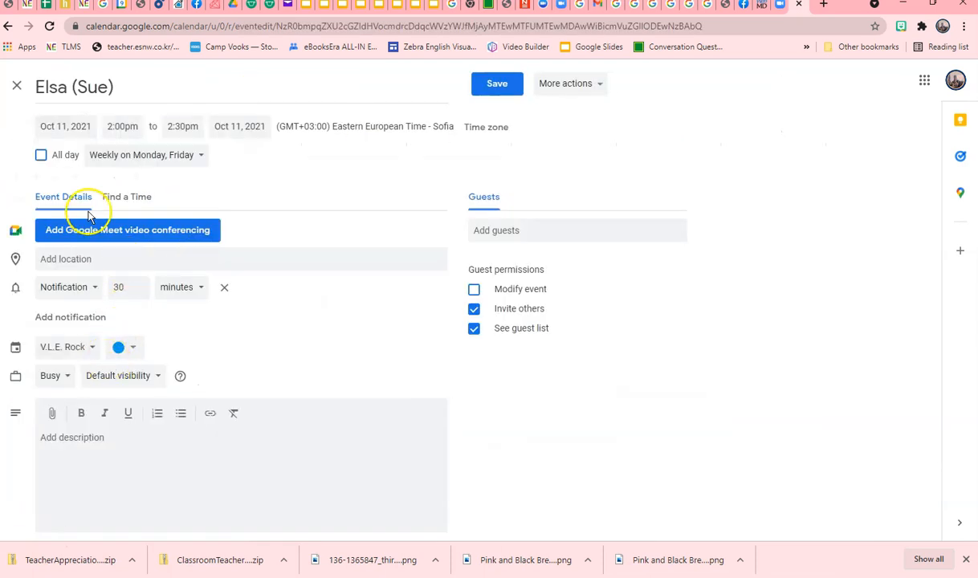
mouse_move(98, 310)
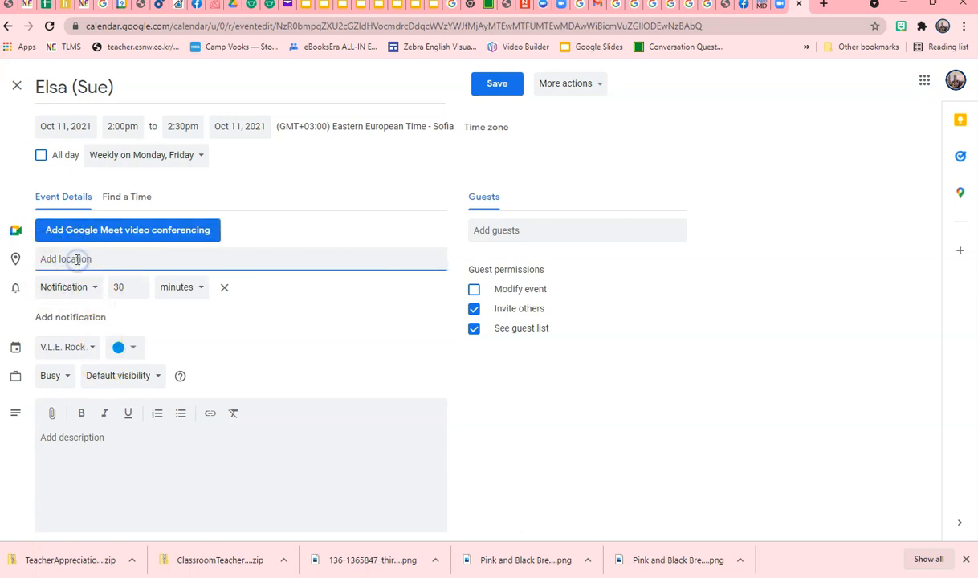
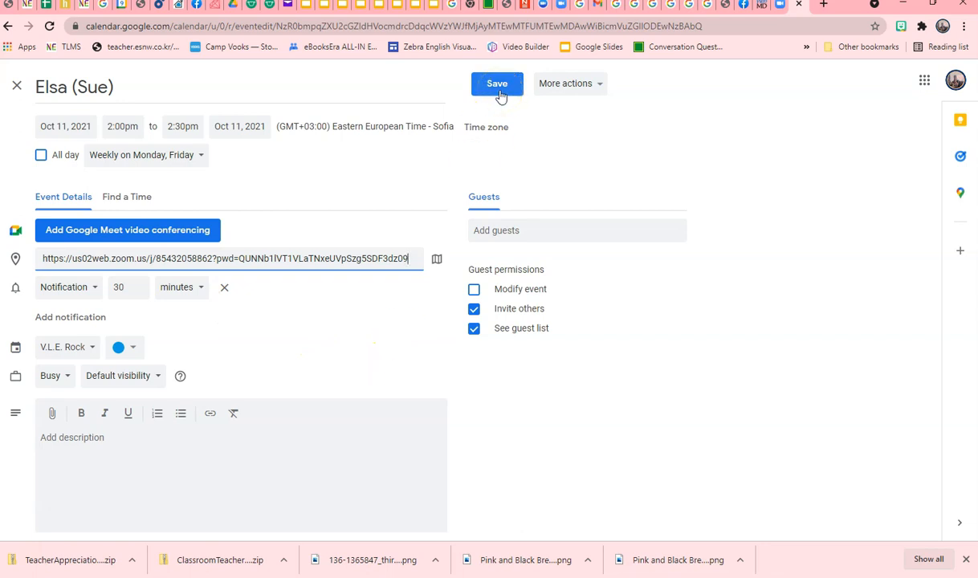
click(497, 83)
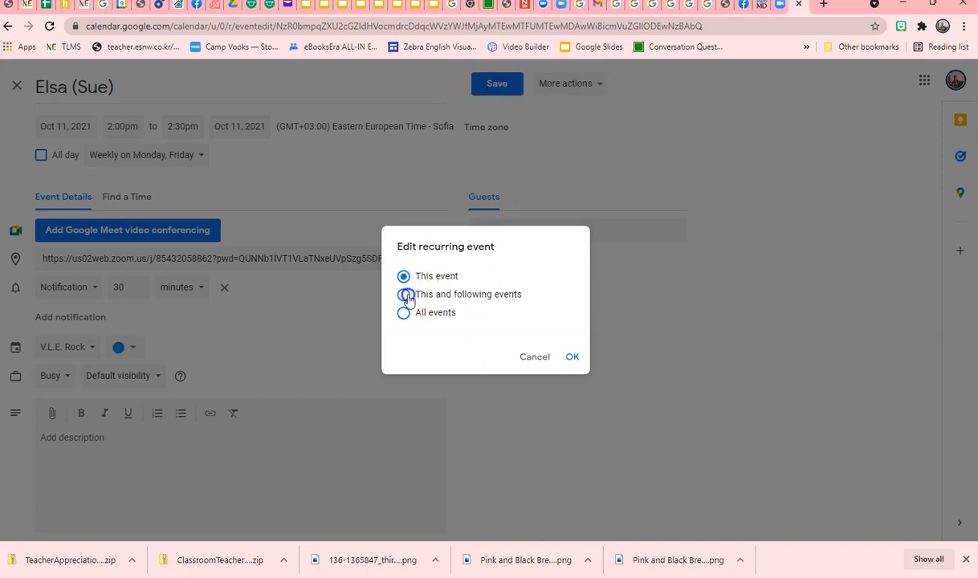
click(571, 356)
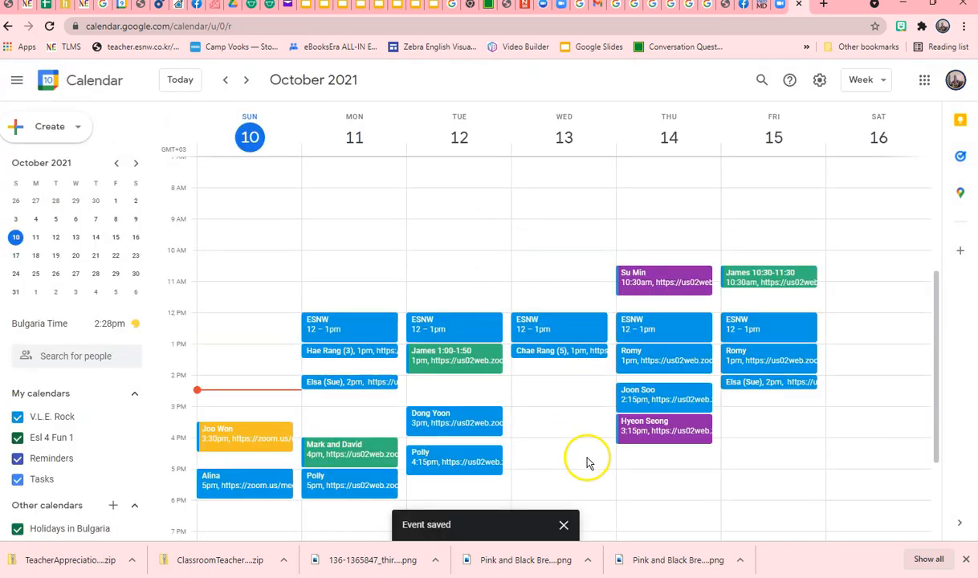
- View the Elsa (Sue) event details, reopening them after the Maps panel loads
click(351, 381)
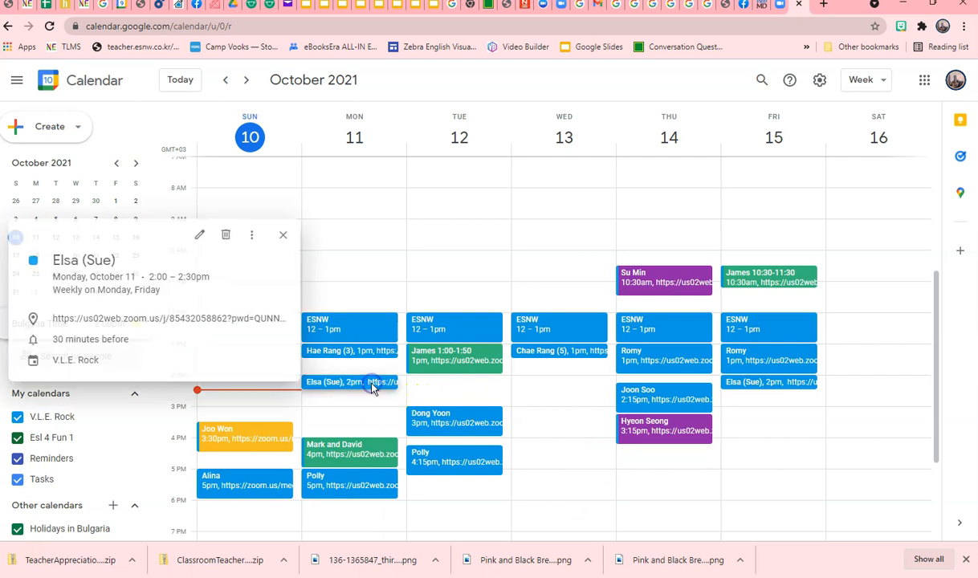
mouse_move(228, 319)
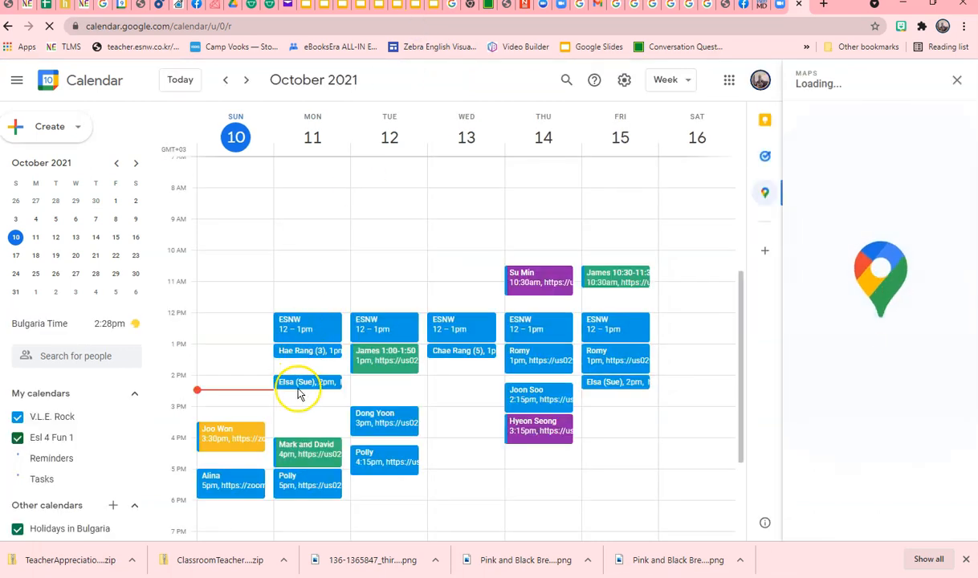
click(307, 382)
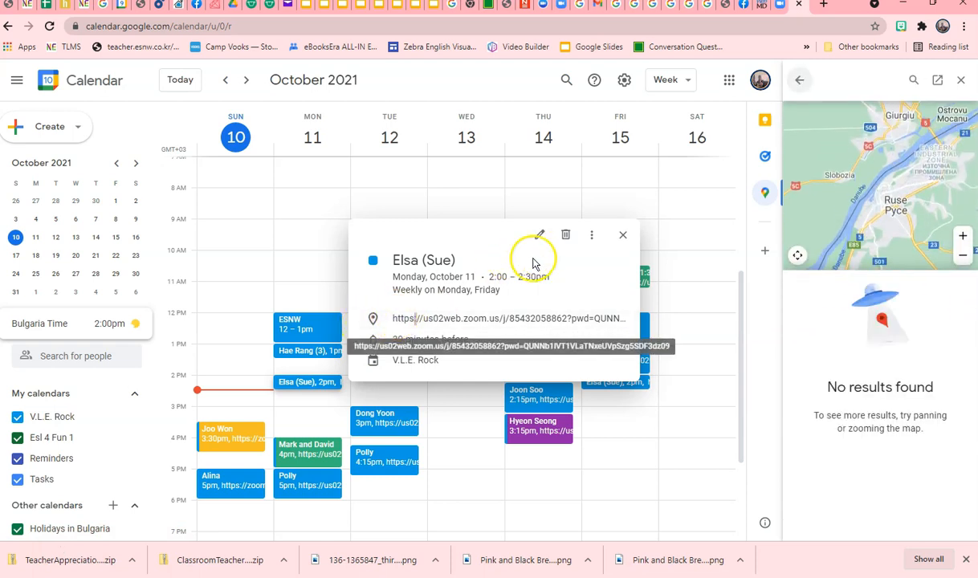
- Edit the Elsa (Sue) event's Zoom link location and re-save for this and following events
click(539, 234)
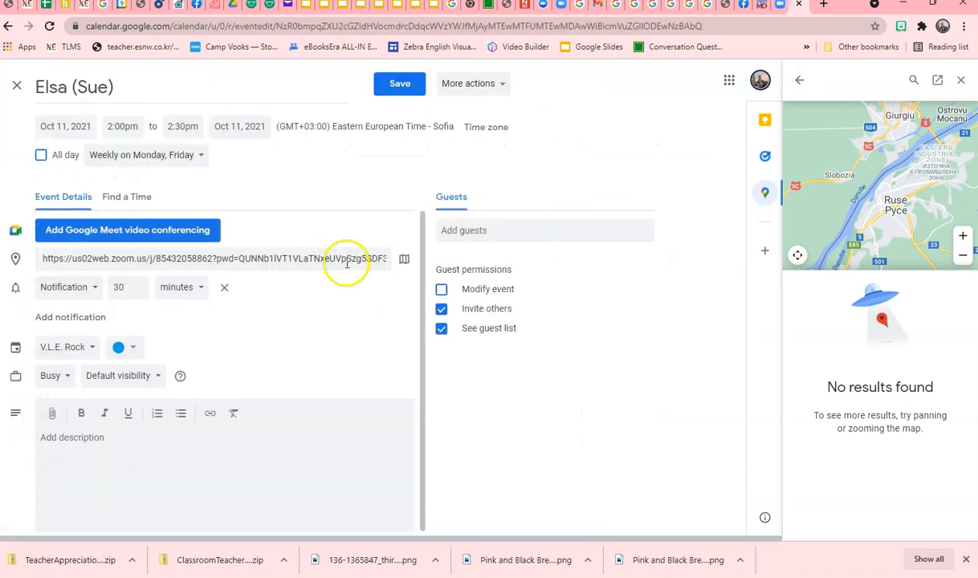
click(44, 258)
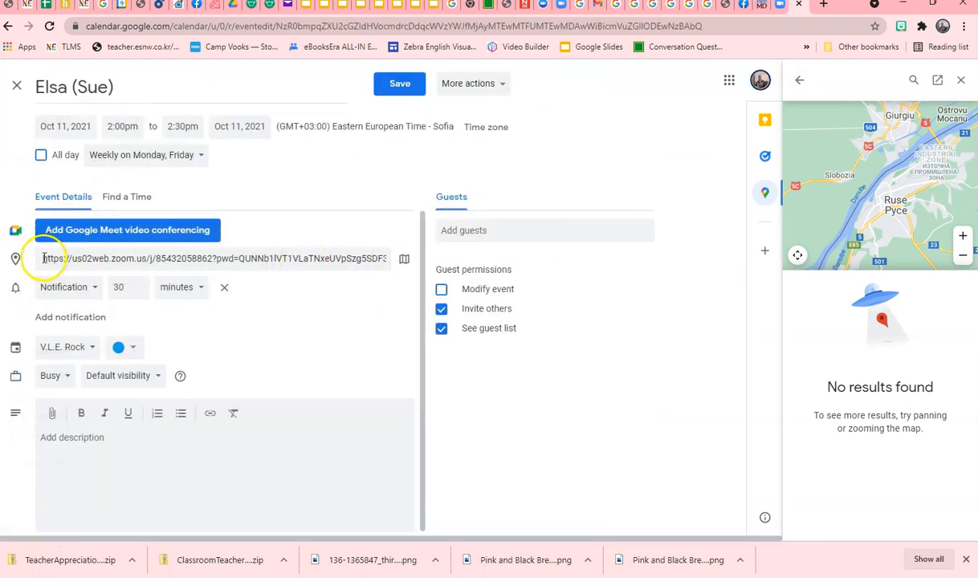
triple_click(209, 258)
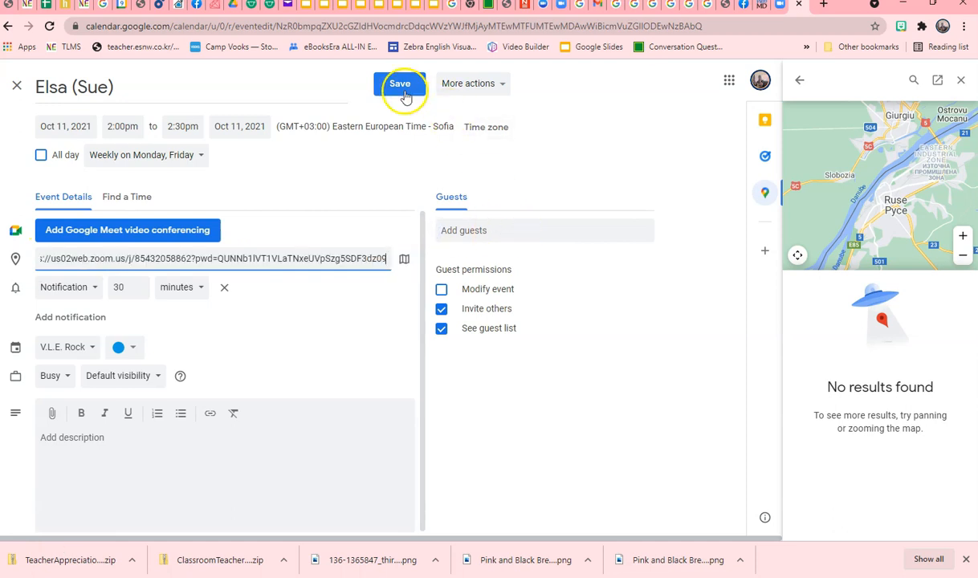
click(399, 84)
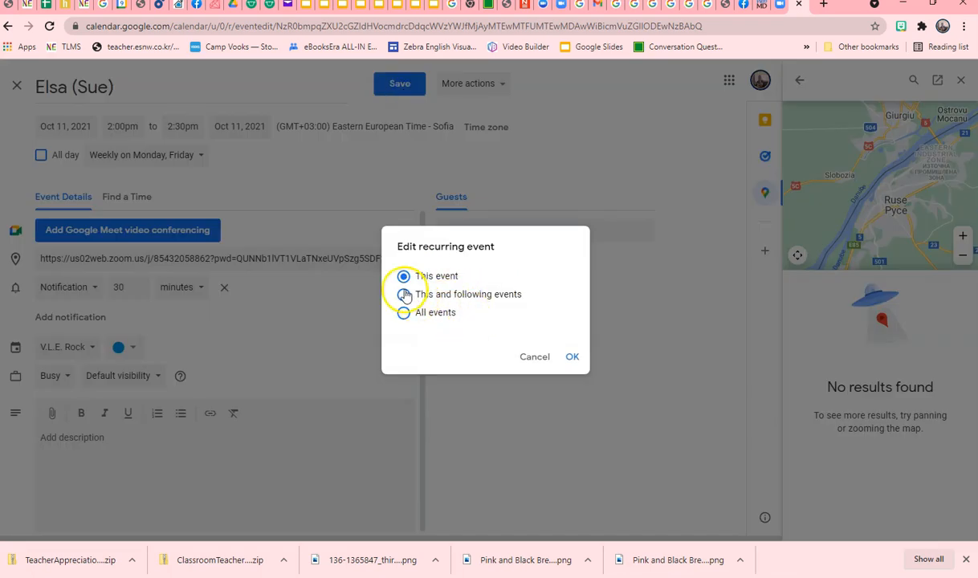
click(572, 356)
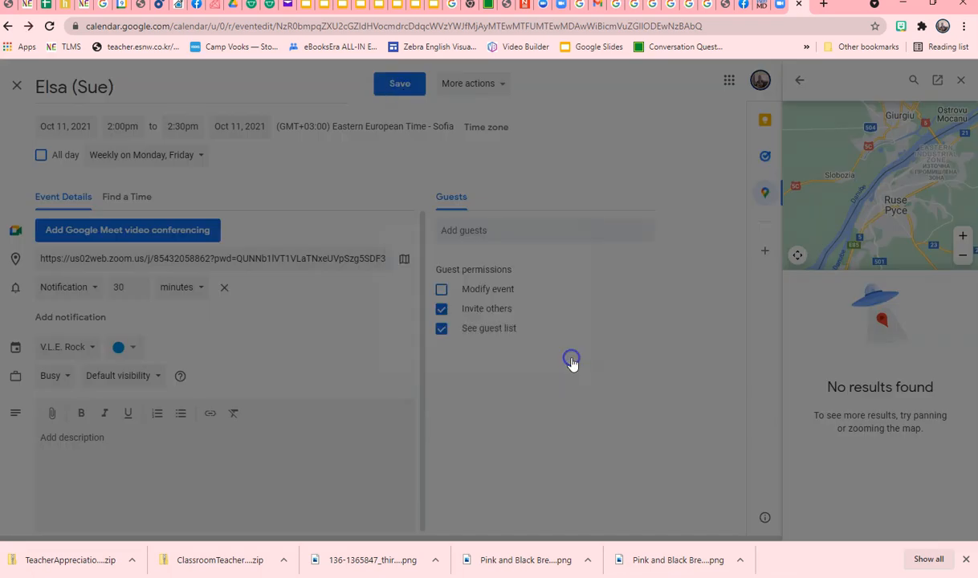
click(399, 82)
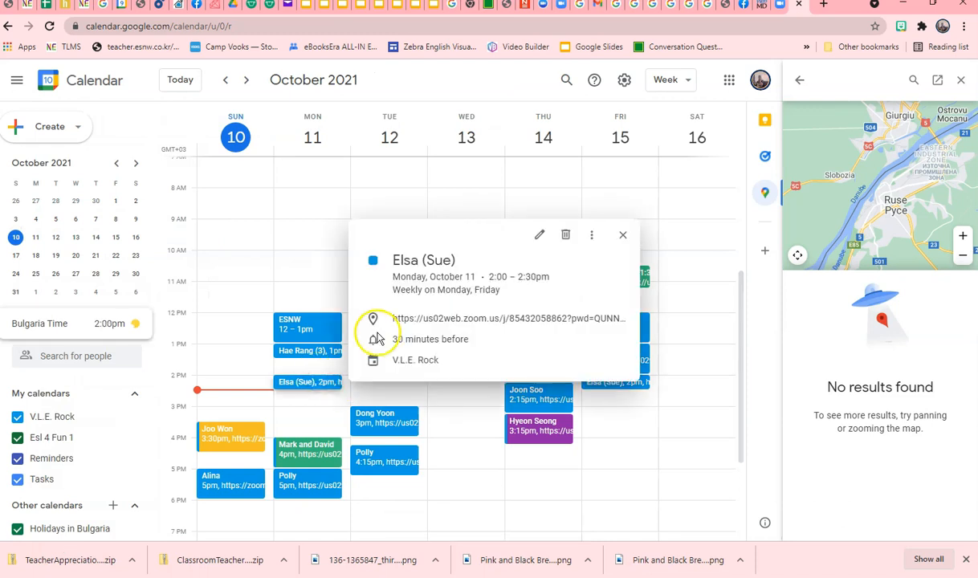
- Close Elsa (Sue) details, open Thursday's Romy Zoom link, and cancel the app prompt
click(506, 319)
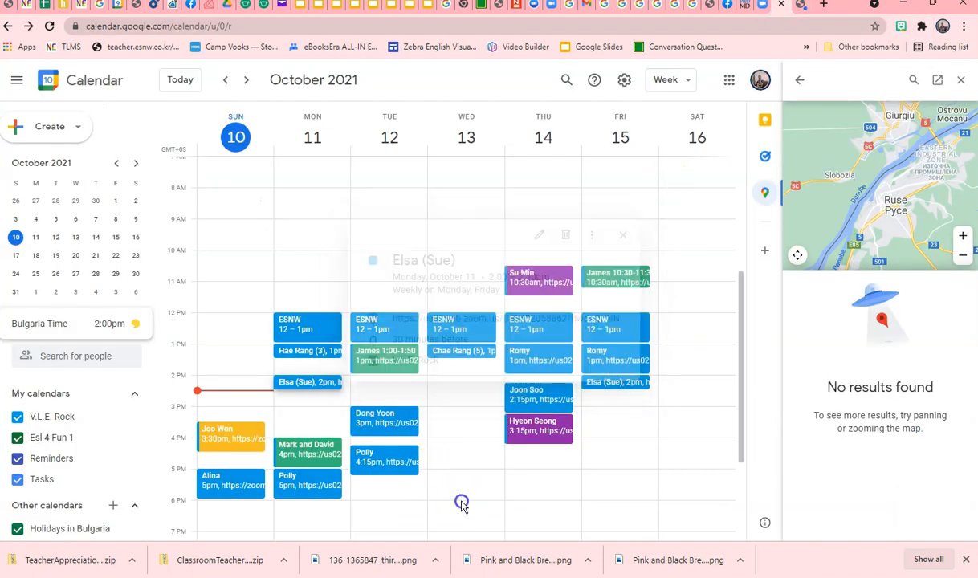
click(307, 454)
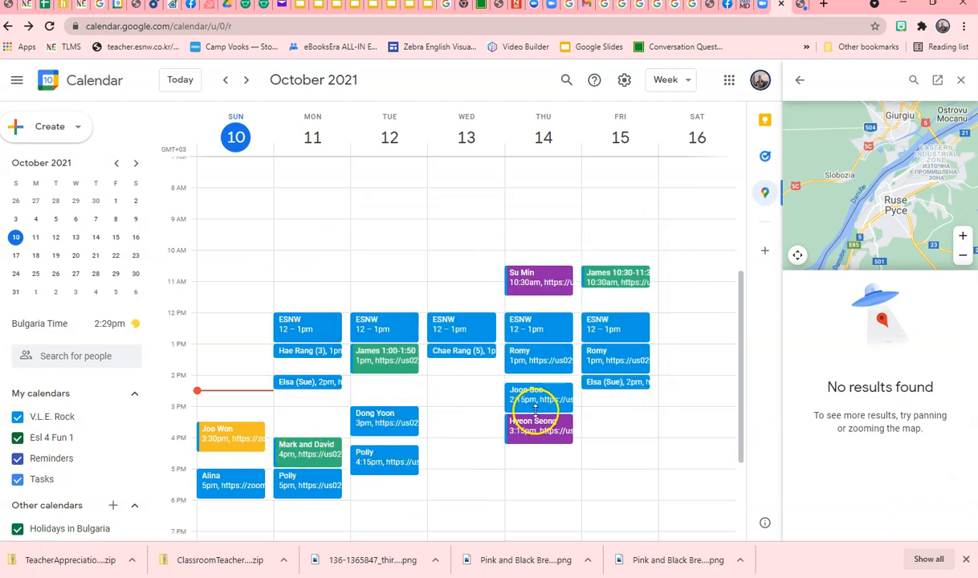
click(539, 355)
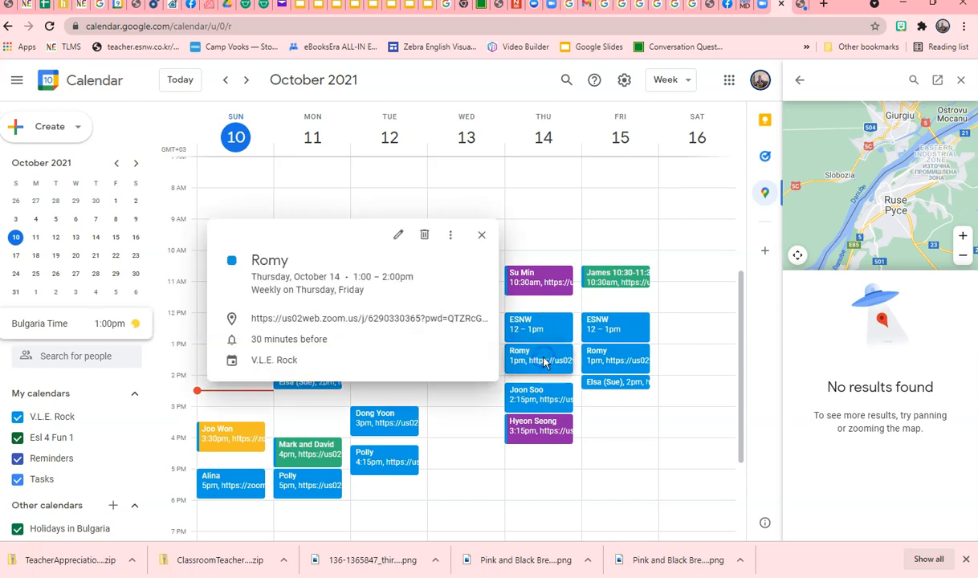
click(368, 318)
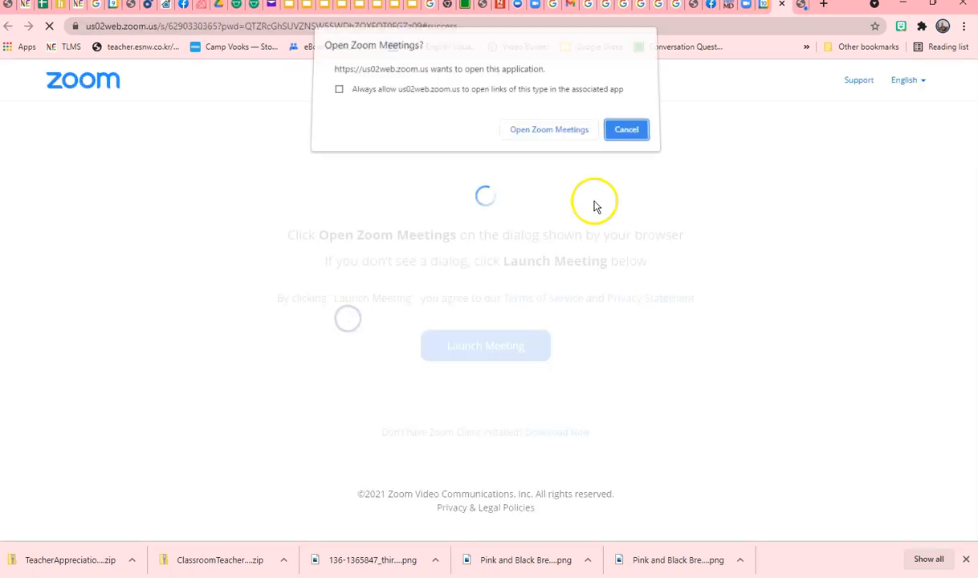
click(626, 129)
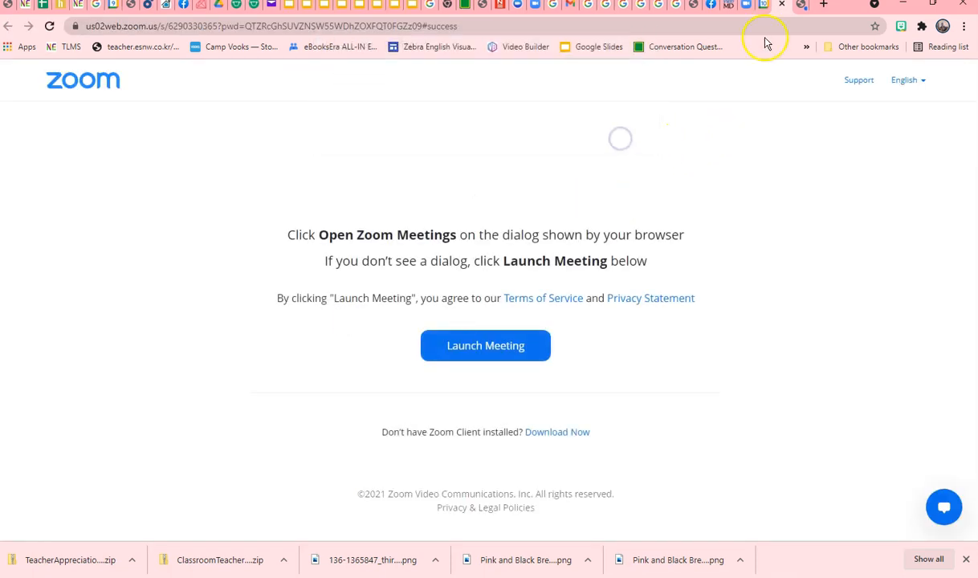
mouse_move(745, 6)
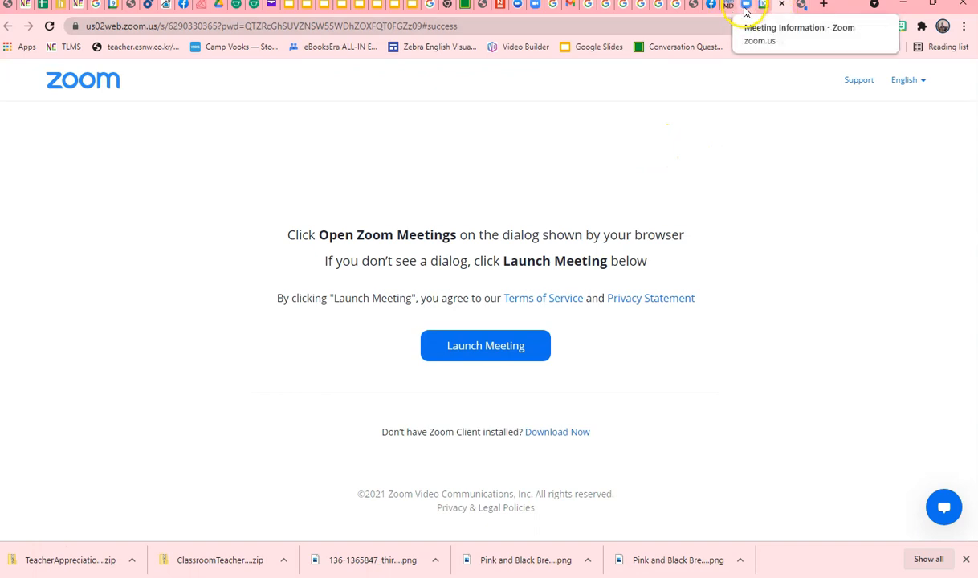